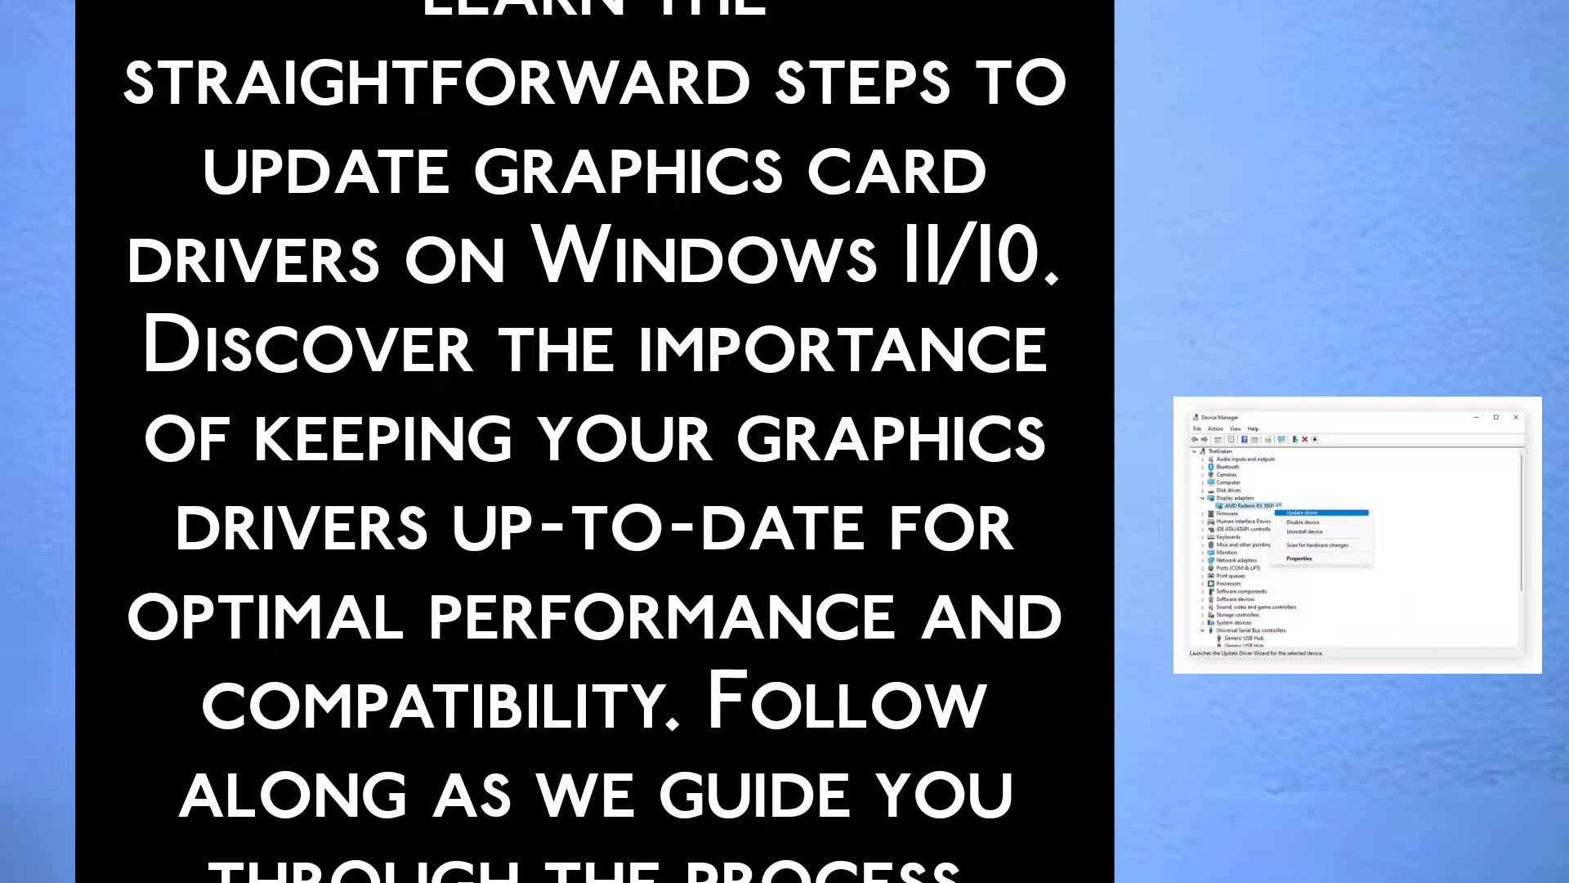
scroll("down", 3)
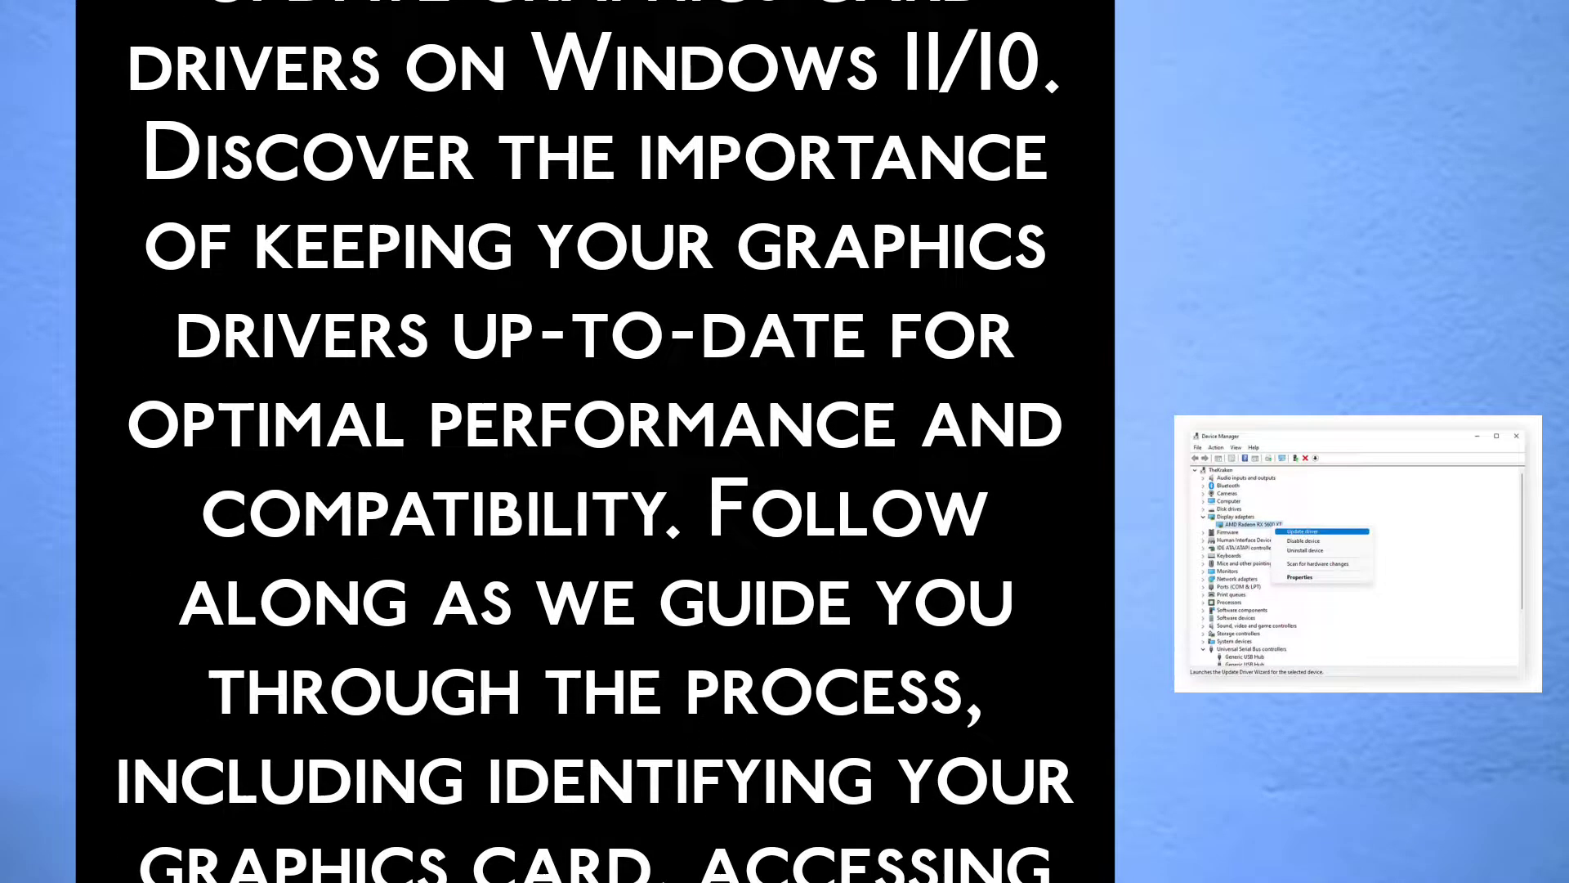
scroll("down", 3)
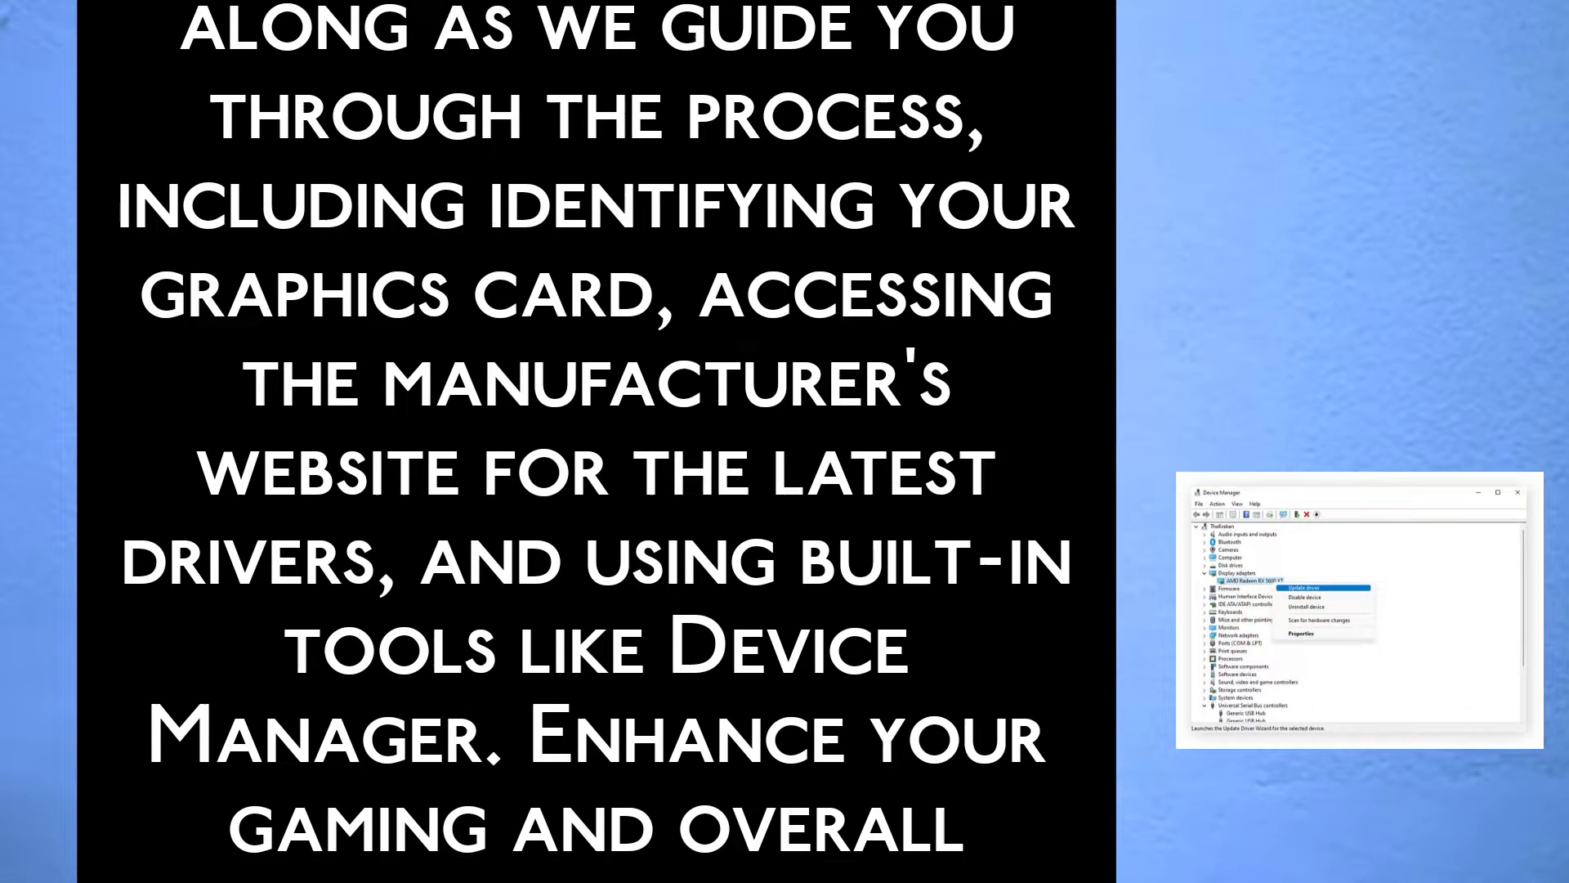
scroll("down", 3)
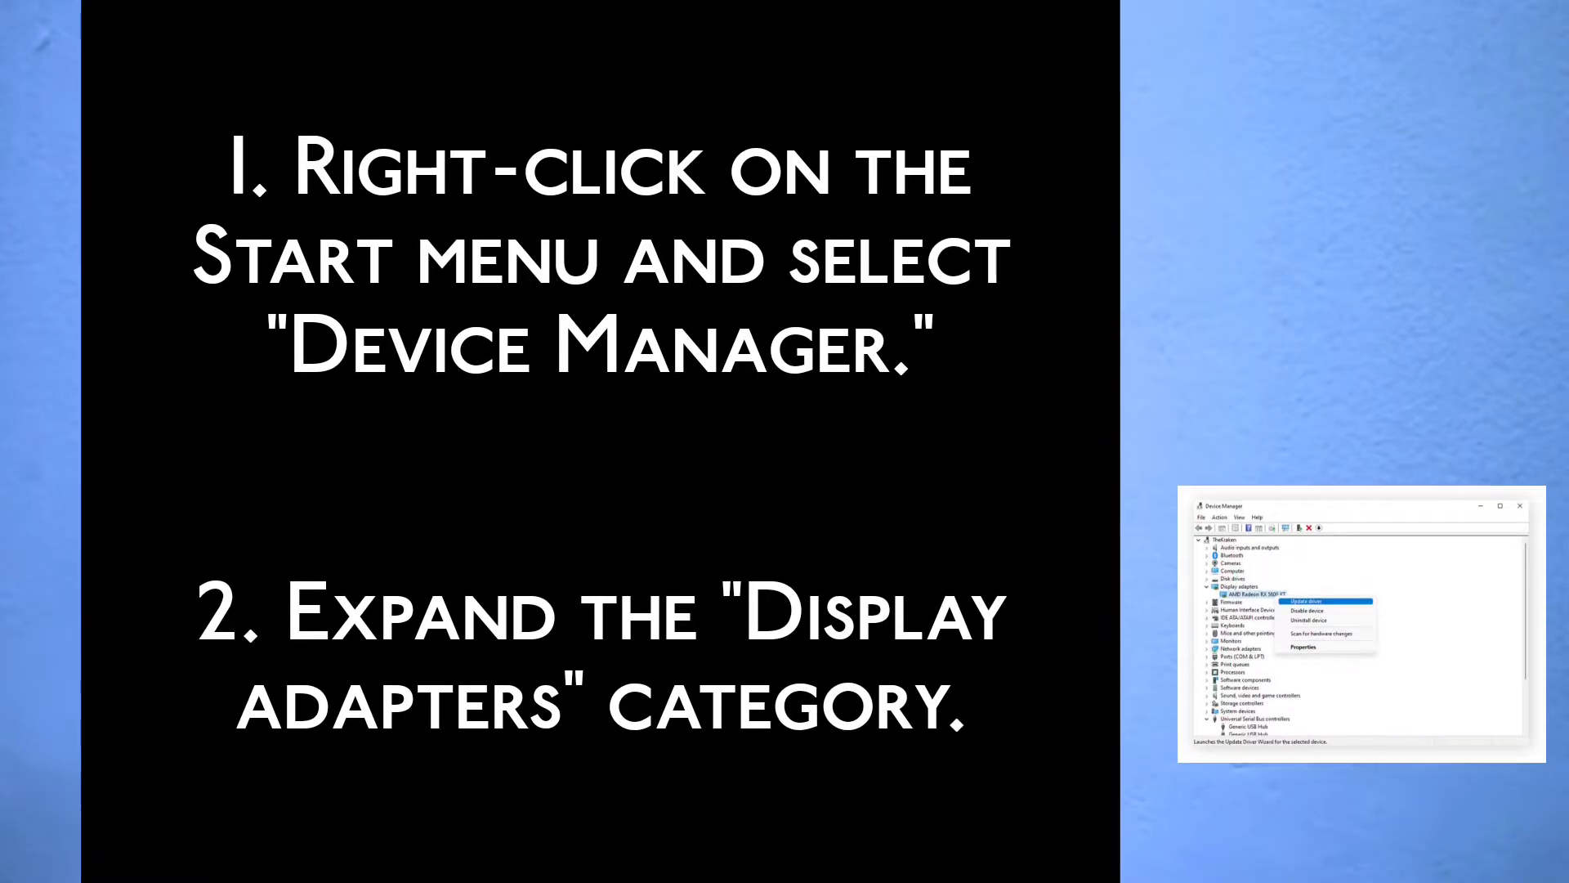
scroll("down", 3)
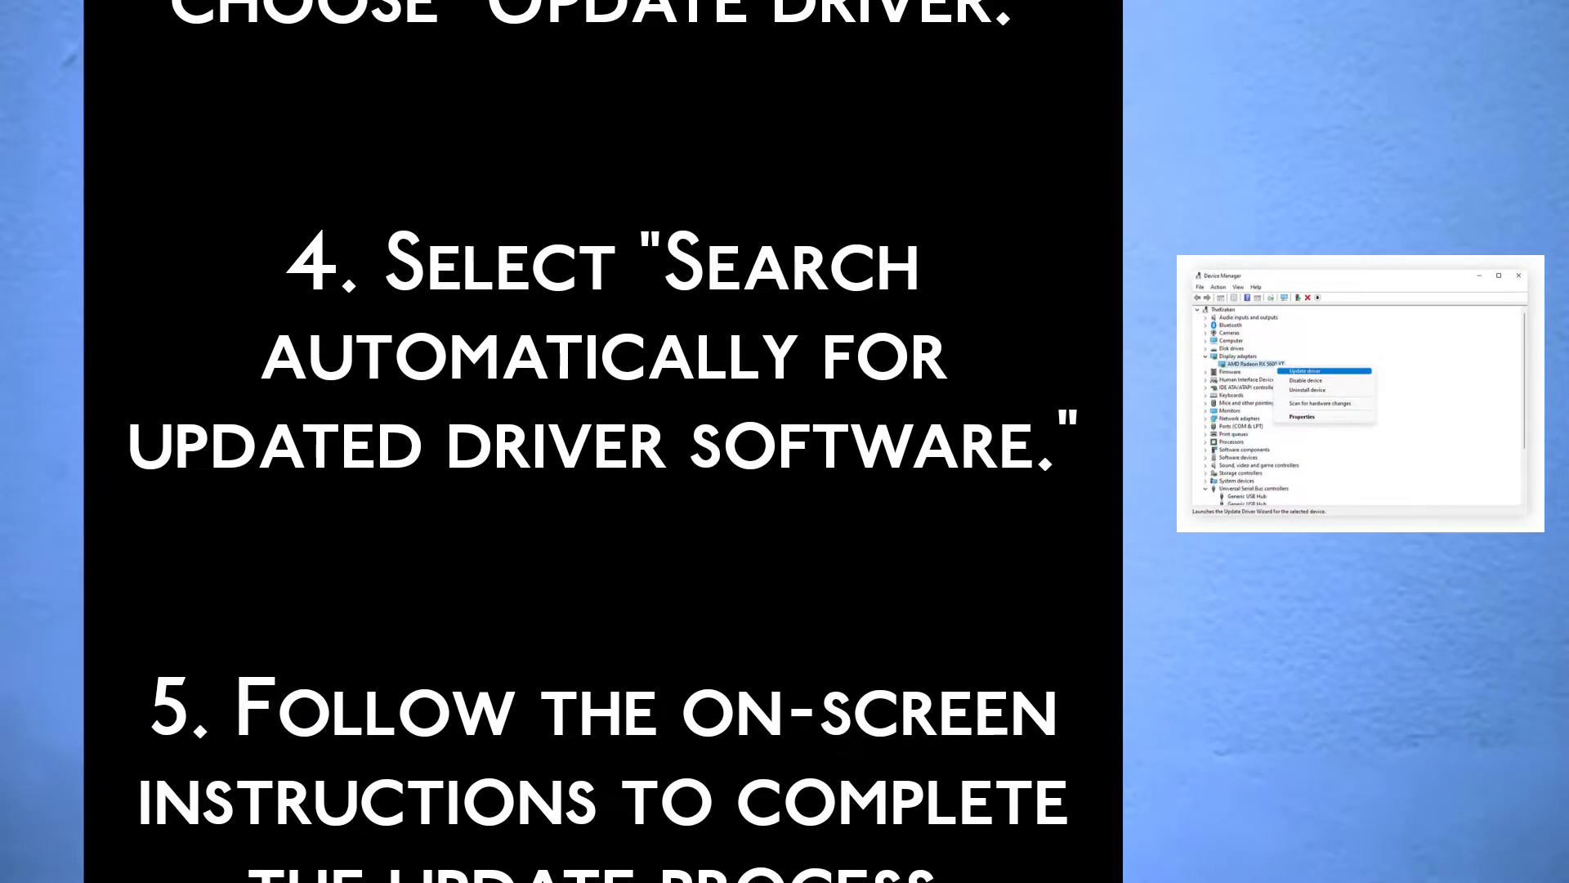
scroll("down", 3)
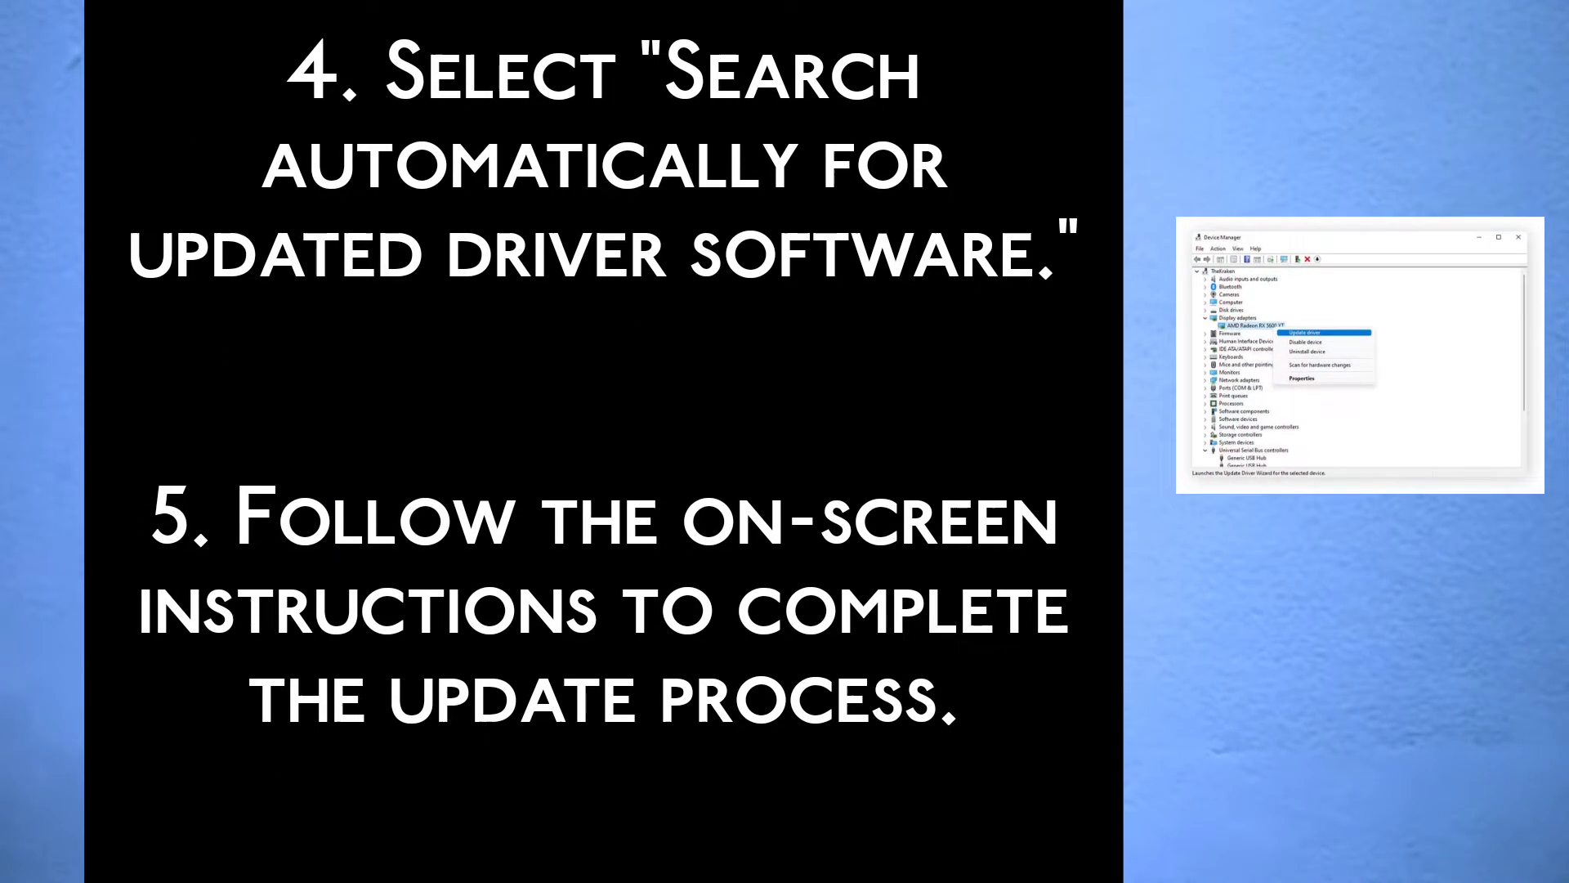
scroll("down", 3)
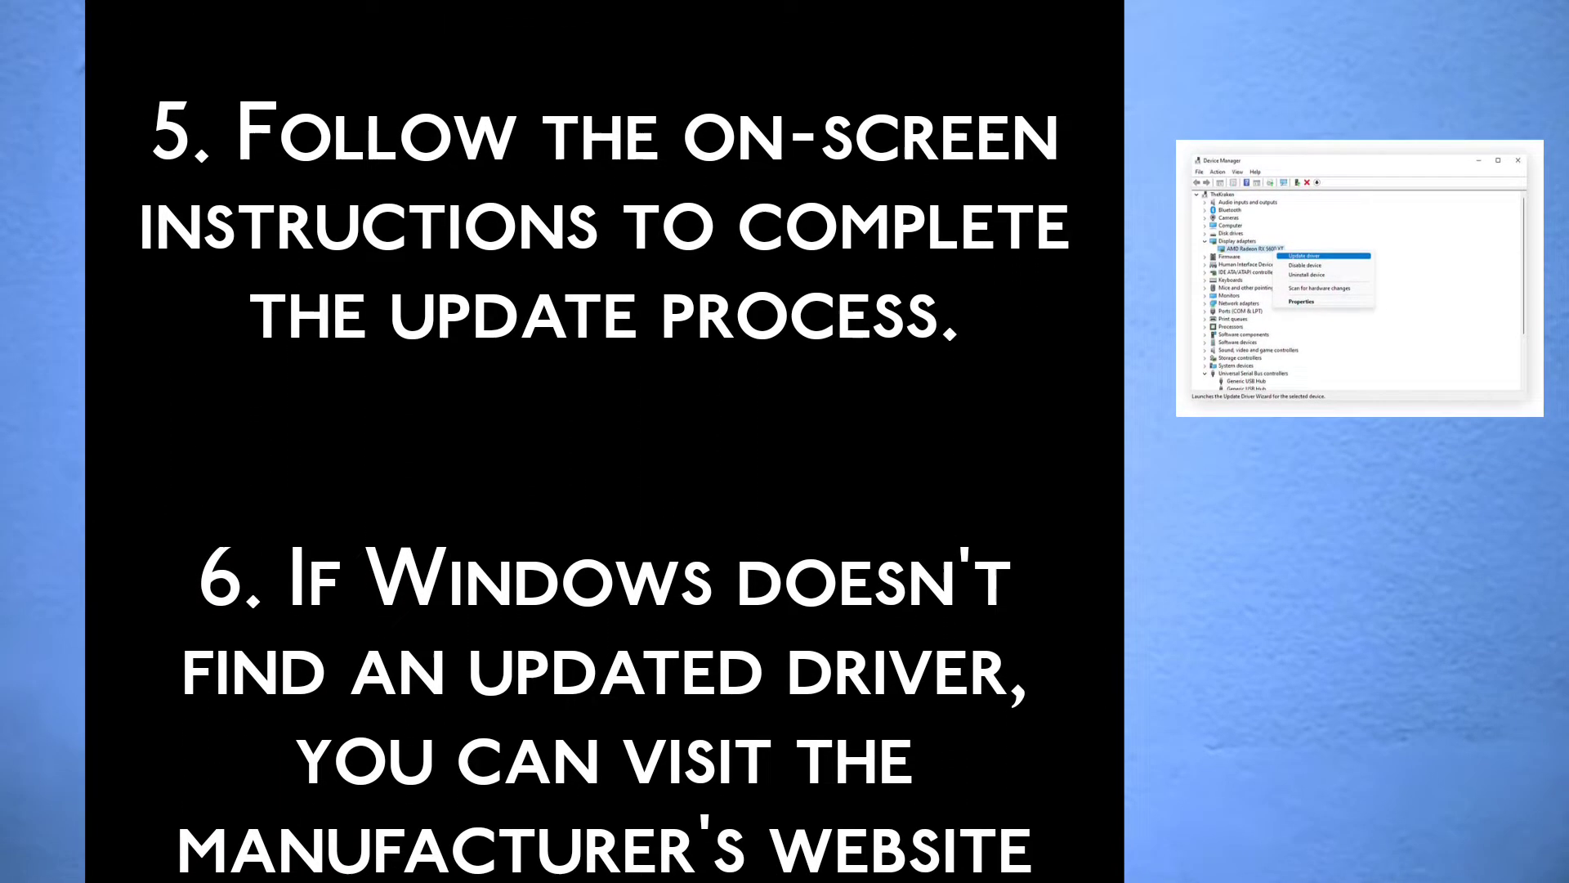
scroll("down", 3)
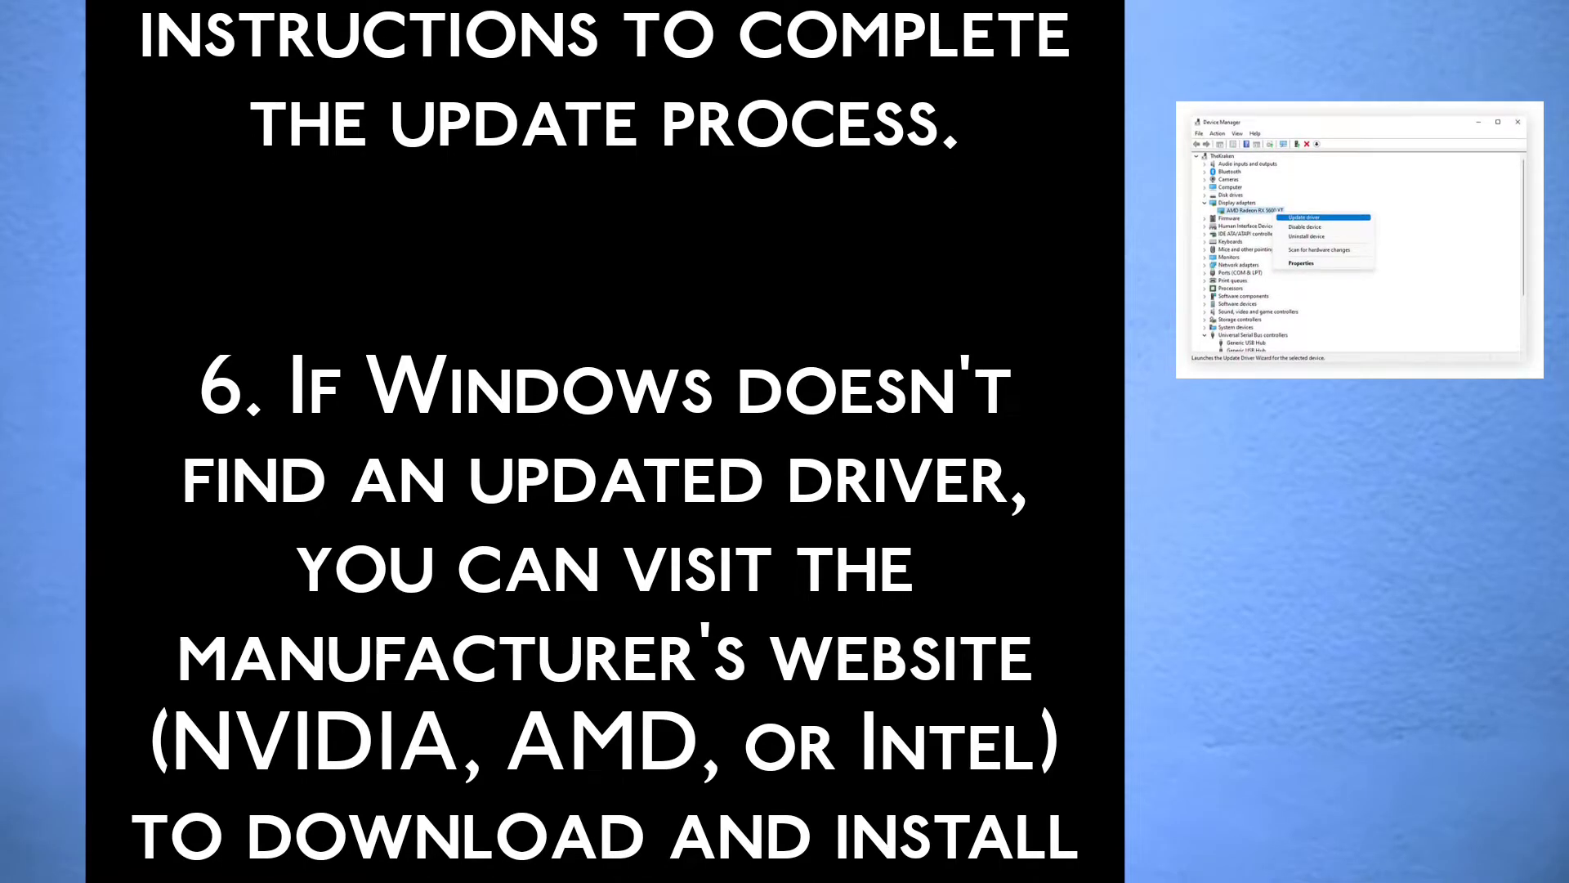